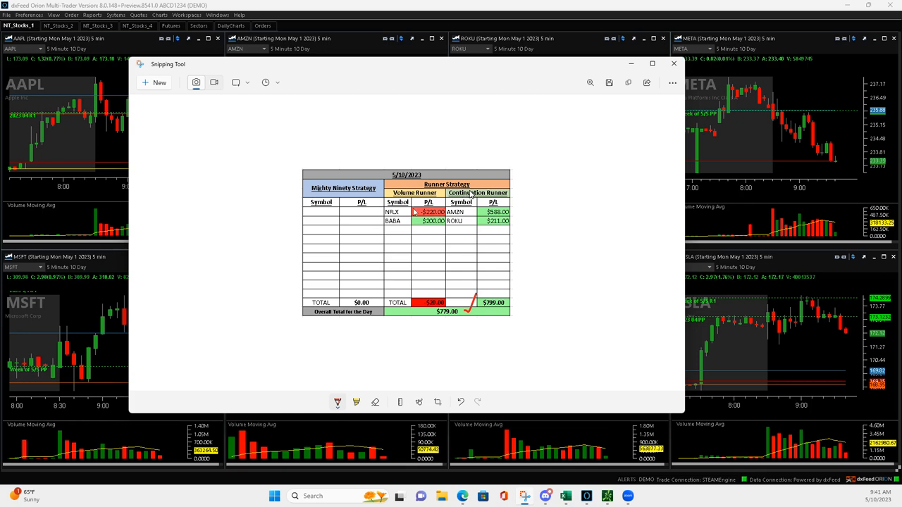
{"action": "mouse_move", "coordinate": [383, 214]}
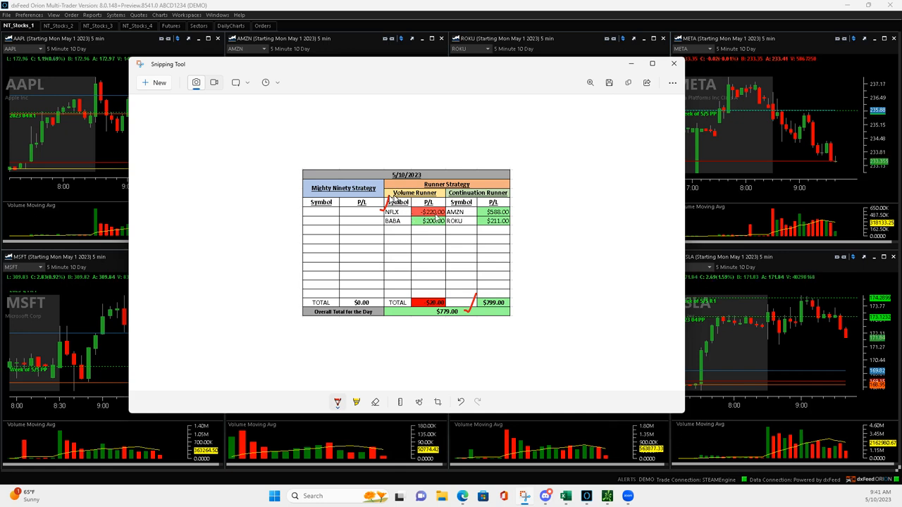
{"action": "mouse_move", "coordinate": [439, 220]}
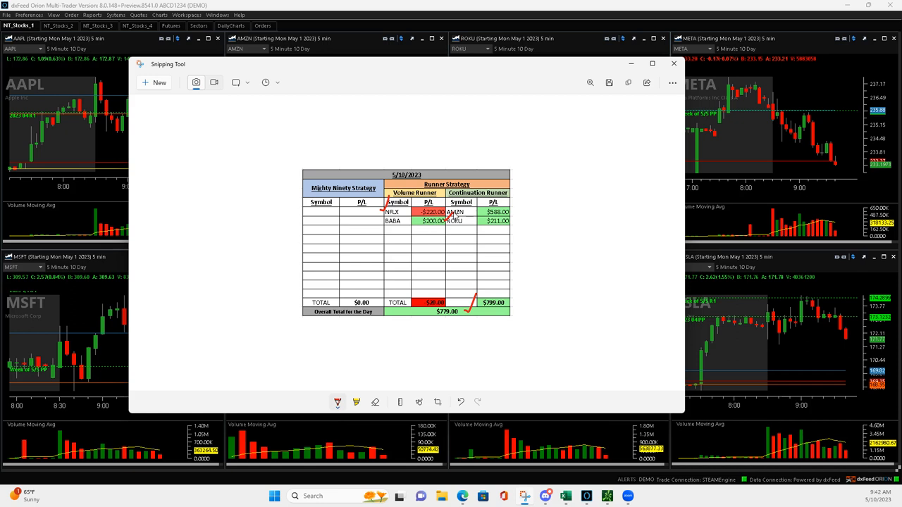
{"action": "mouse_move", "coordinate": [513, 219]}
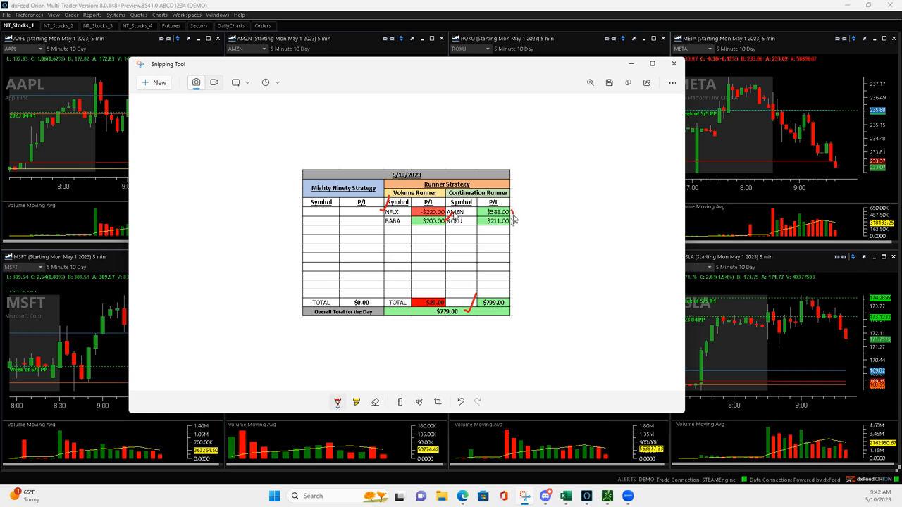
Draw a red checkmark beside AMZN's $588.00 gain in the recap table.
{"action": "left_click_drag", "start_coordinate": [513, 219], "coordinate": [524, 191]}
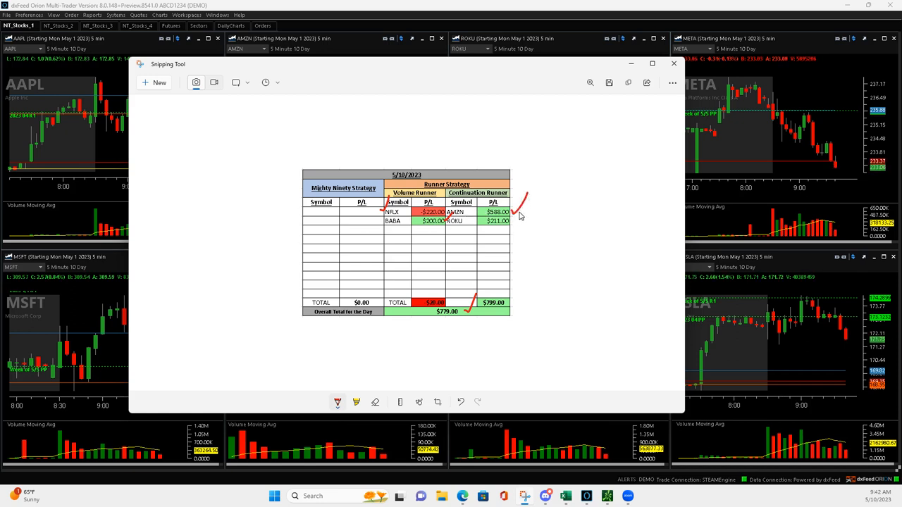
{"action": "mouse_move", "coordinate": [513, 225]}
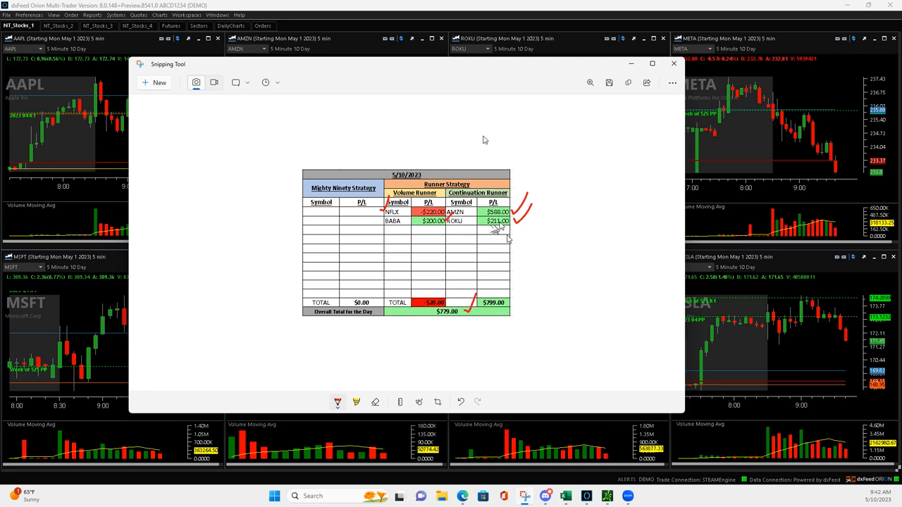
{"action": "mouse_move", "coordinate": [386, 103]}
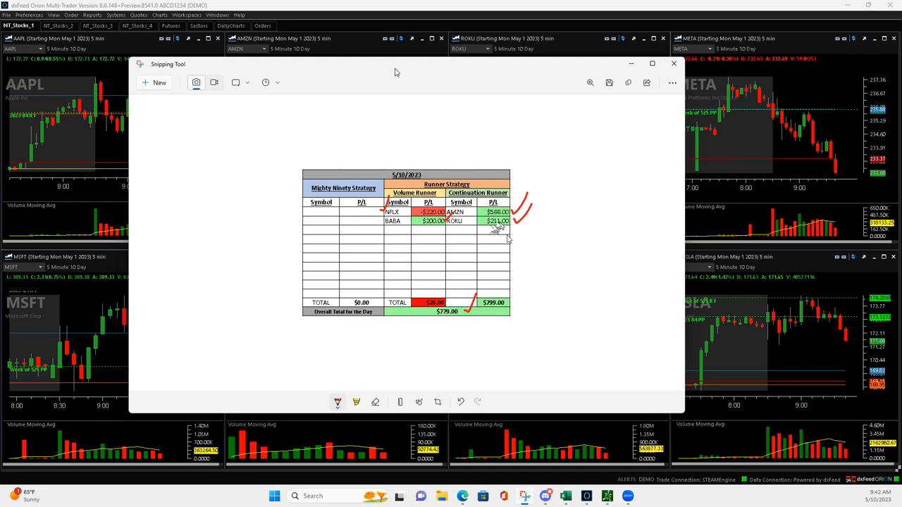
Minimize the Snipping Tool window to reveal the Orion chart grid.
{"action": "left_click", "coordinate": [673, 63]}
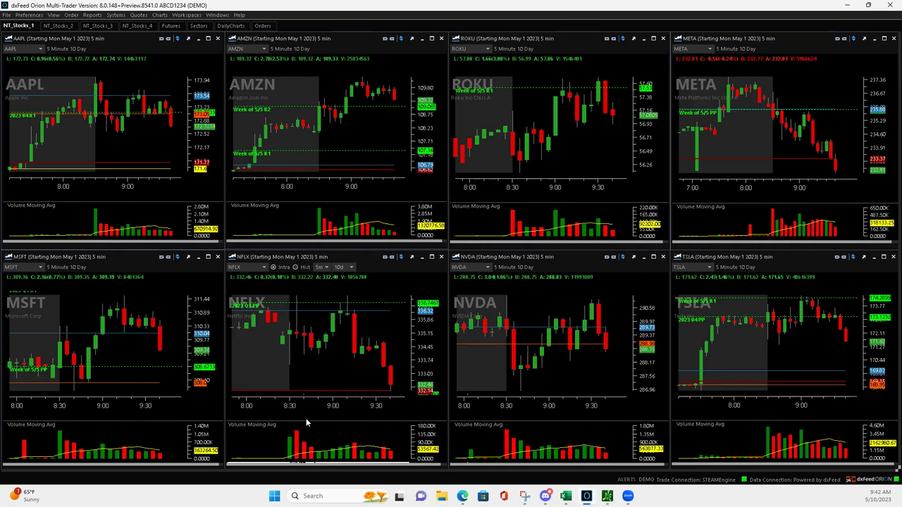
{"action": "mouse_move", "coordinate": [297, 316]}
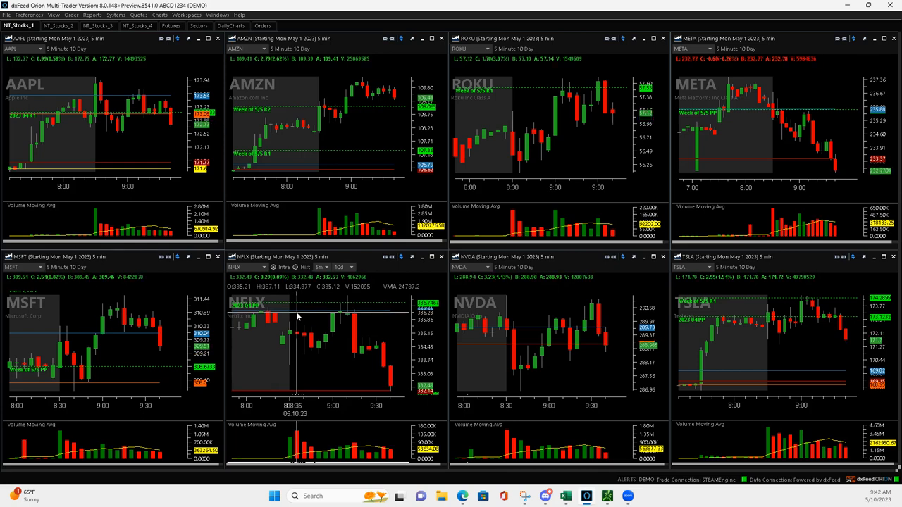
{"action": "mouse_move", "coordinate": [296, 321]}
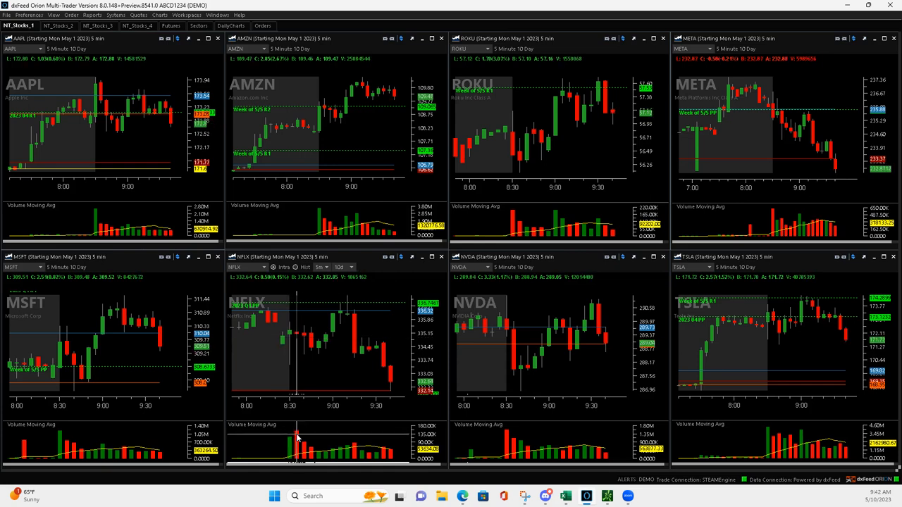
{"action": "mouse_move", "coordinate": [296, 322]}
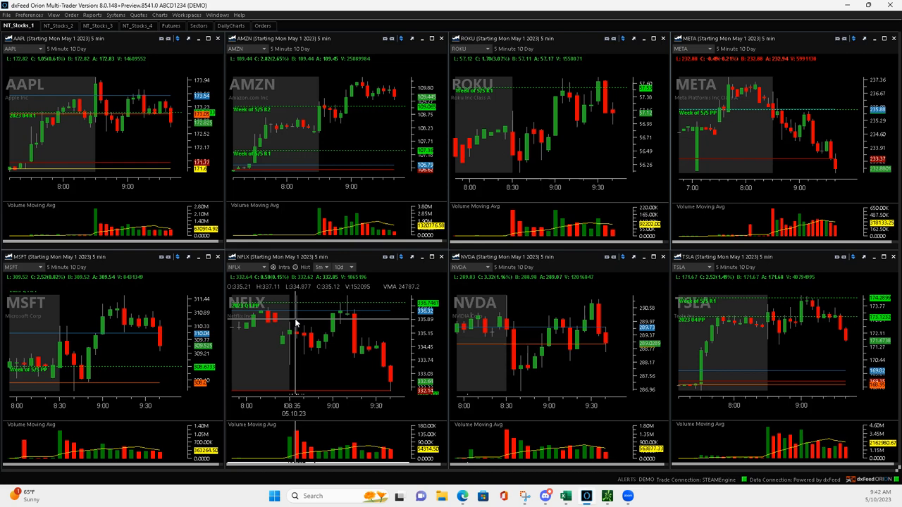
{"action": "mouse_move", "coordinate": [299, 298]}
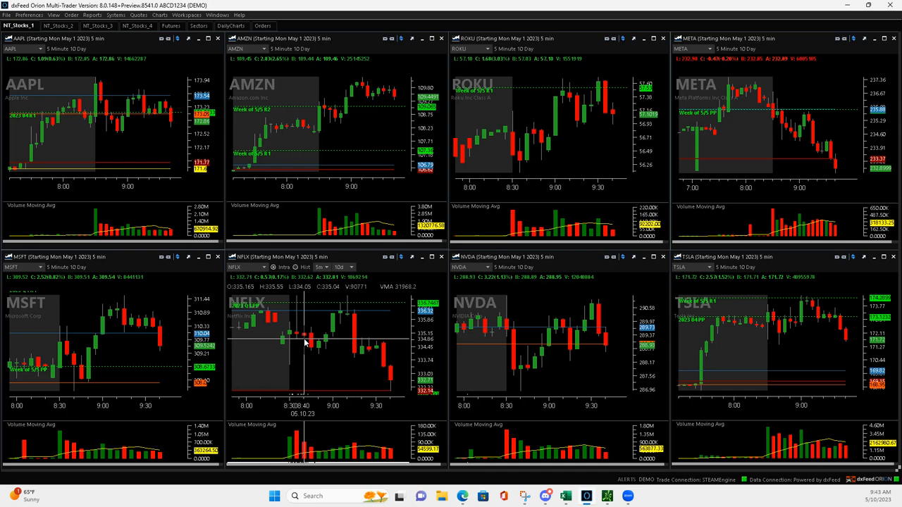
{"action": "mouse_move", "coordinate": [321, 383]}
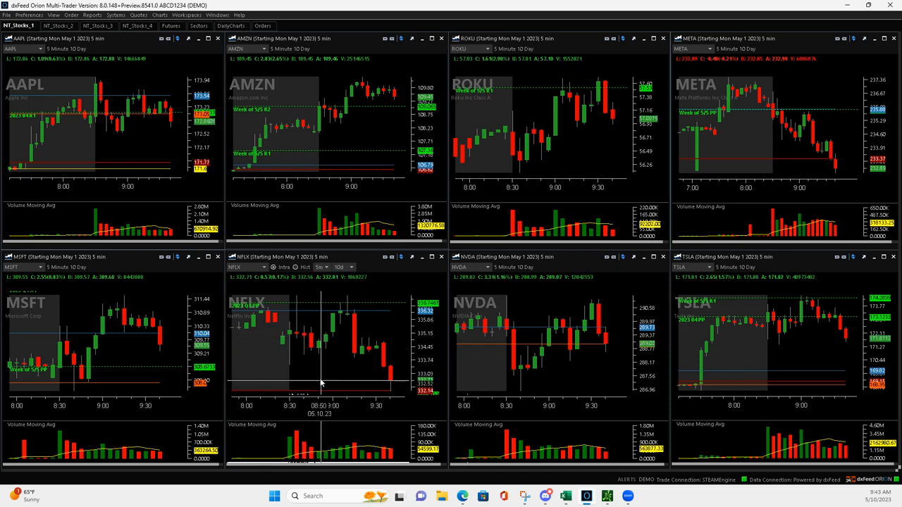
{"action": "mouse_move", "coordinate": [296, 435]}
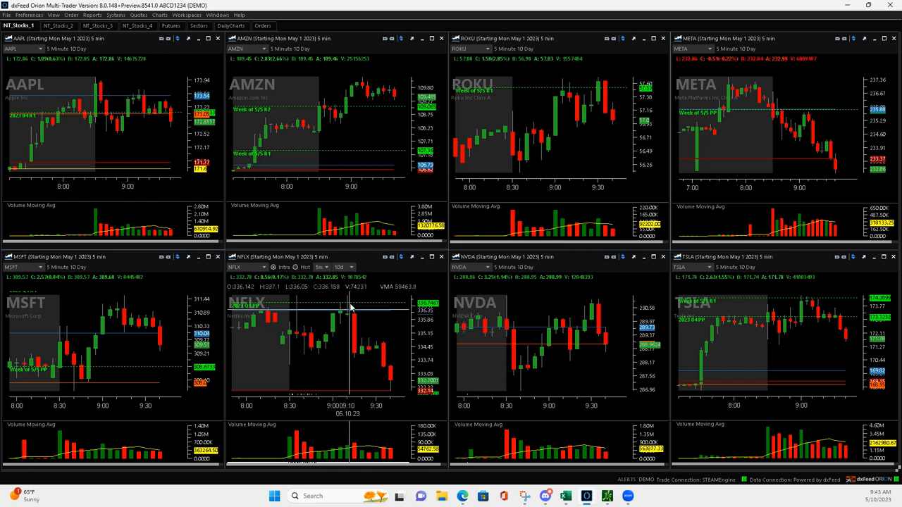
{"action": "mouse_move", "coordinate": [352, 310]}
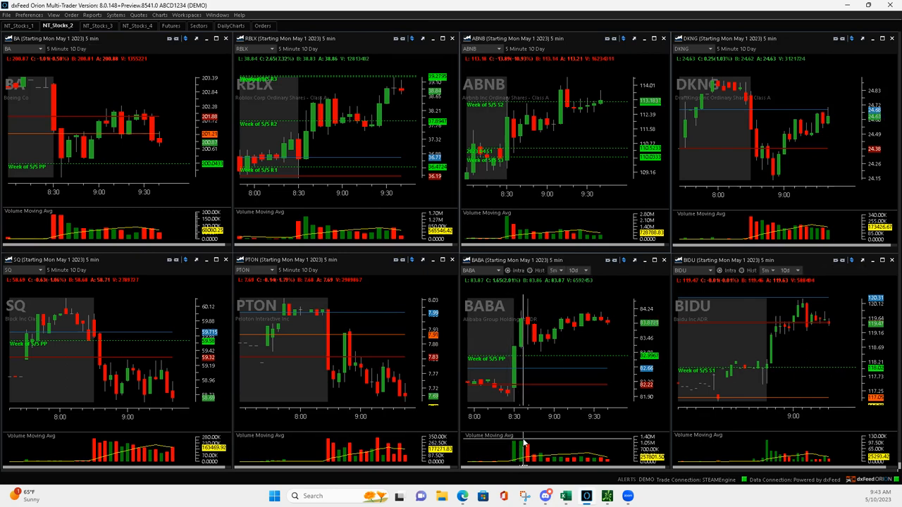
{"action": "mouse_move", "coordinate": [528, 321]}
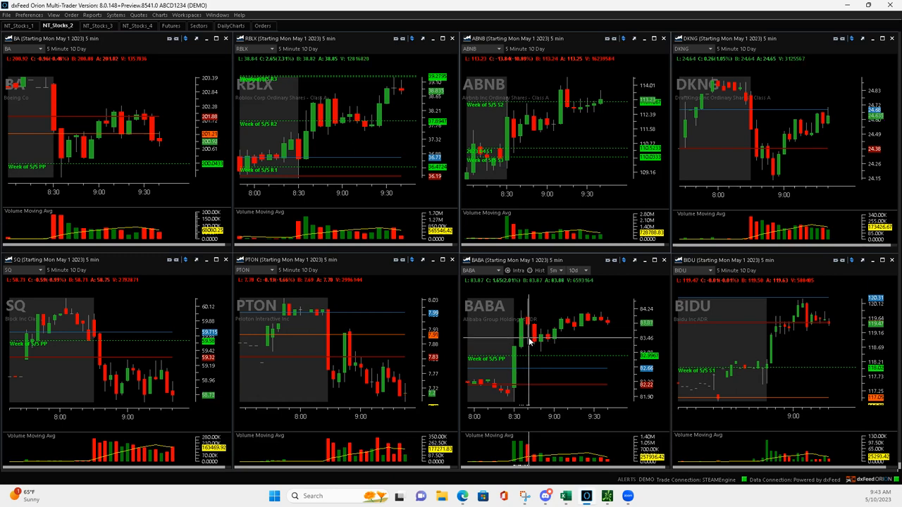
{"action": "mouse_move", "coordinate": [528, 340]}
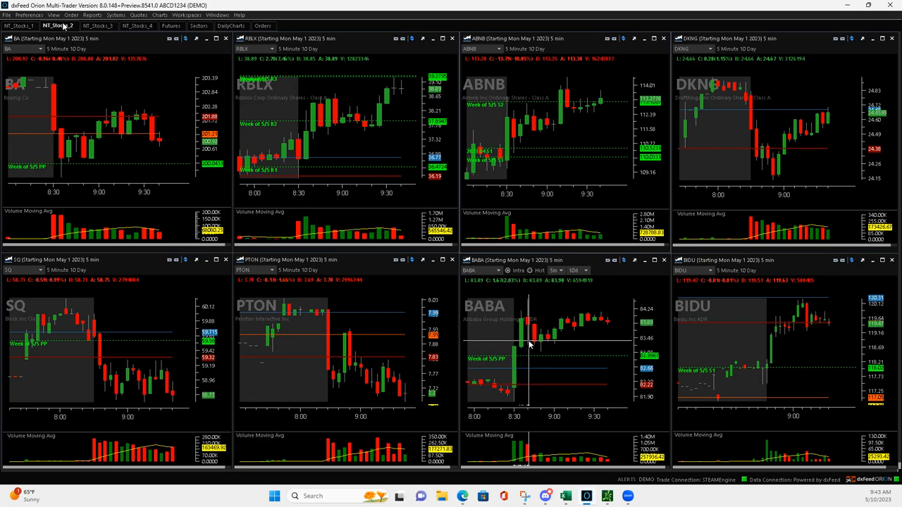
{"action": "mouse_move", "coordinate": [543, 345]}
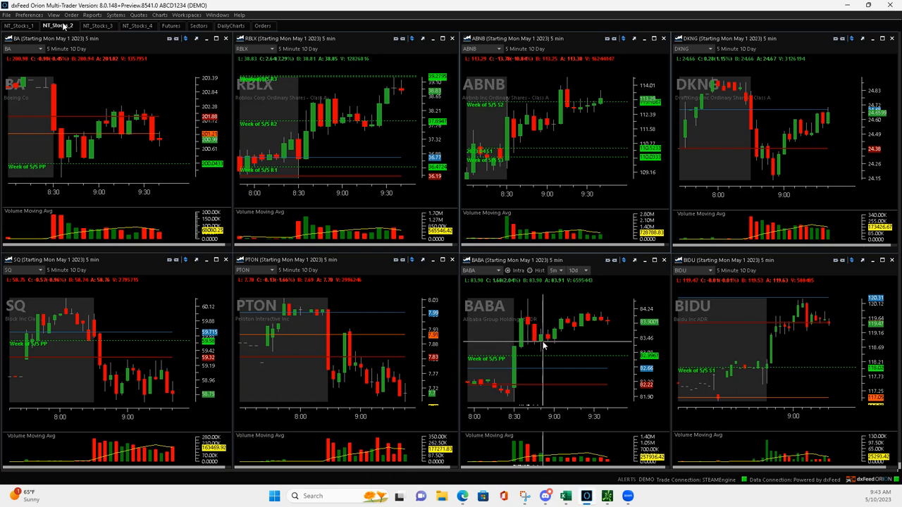
{"action": "mouse_move", "coordinate": [561, 327]}
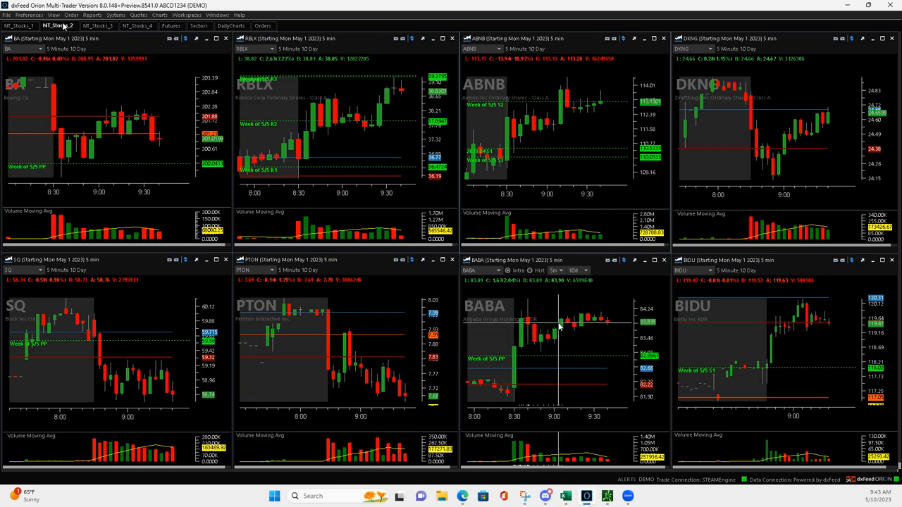
{"action": "mouse_move", "coordinate": [561, 322]}
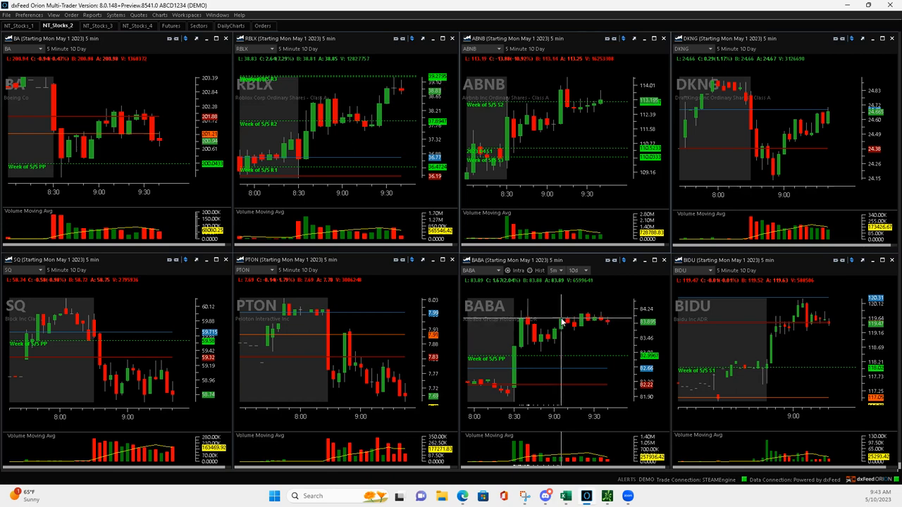
{"action": "mouse_move", "coordinate": [572, 331]}
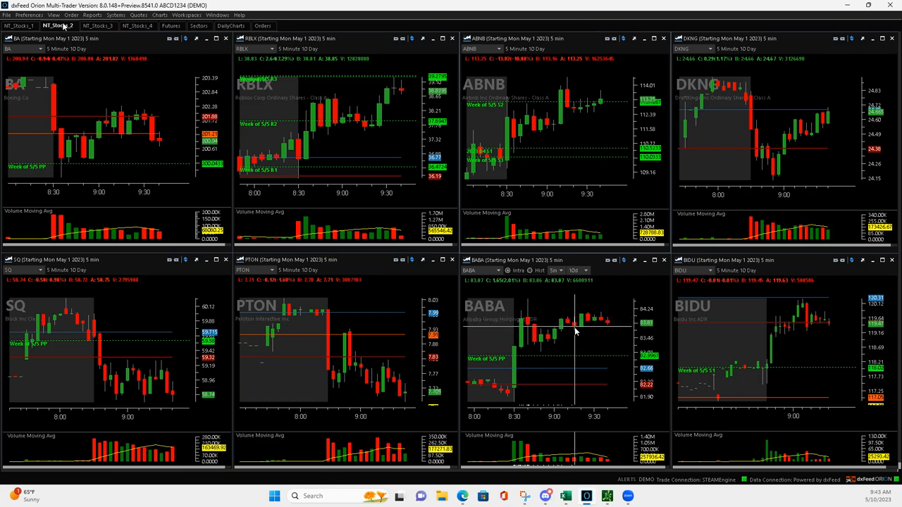
{"action": "mouse_move", "coordinate": [518, 331]}
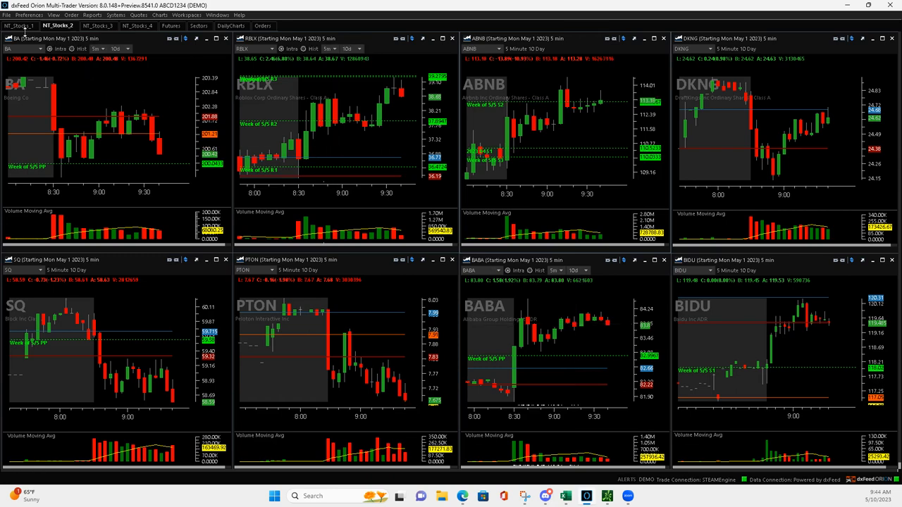
Switch to the NF_Stocks_1 page showing AAPL, AMZN, ROKU, META, MSFT, NFLX, NVDA and TSLA.
{"action": "left_click", "coordinate": [17, 25]}
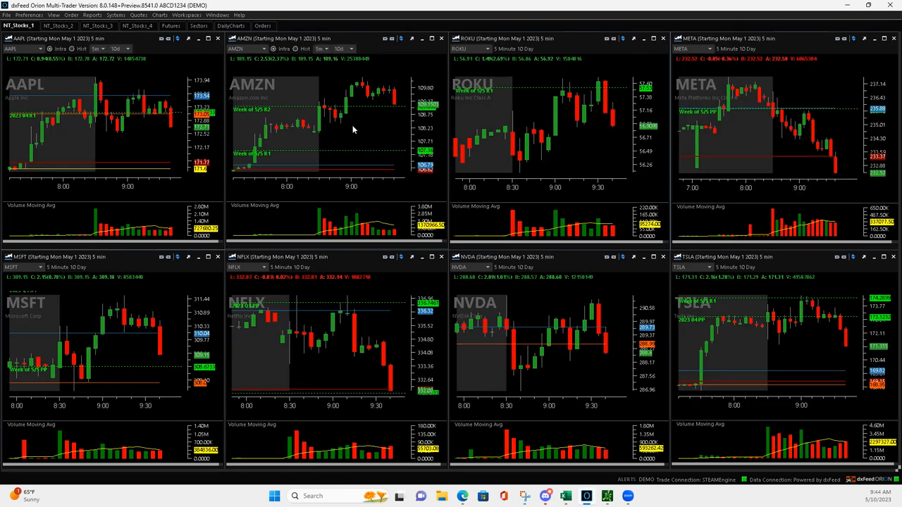
{"action": "mouse_move", "coordinate": [317, 134]}
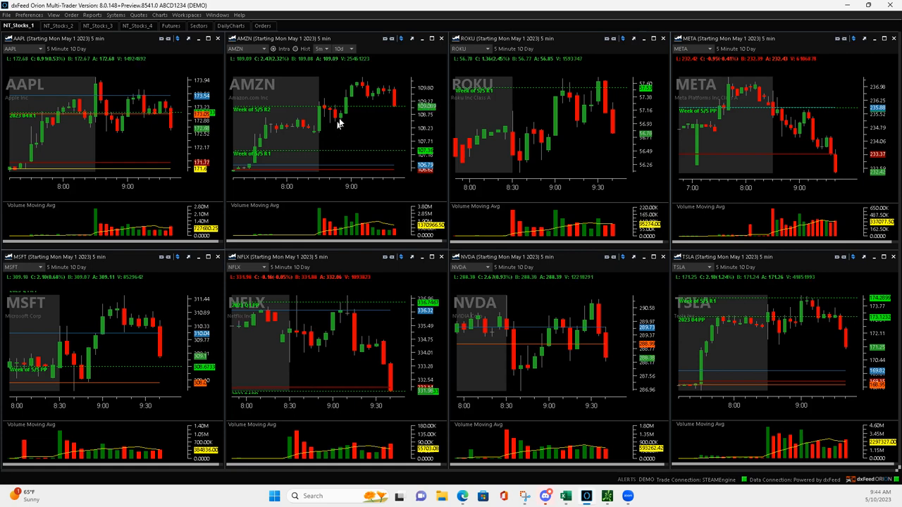
{"action": "mouse_move", "coordinate": [338, 127]}
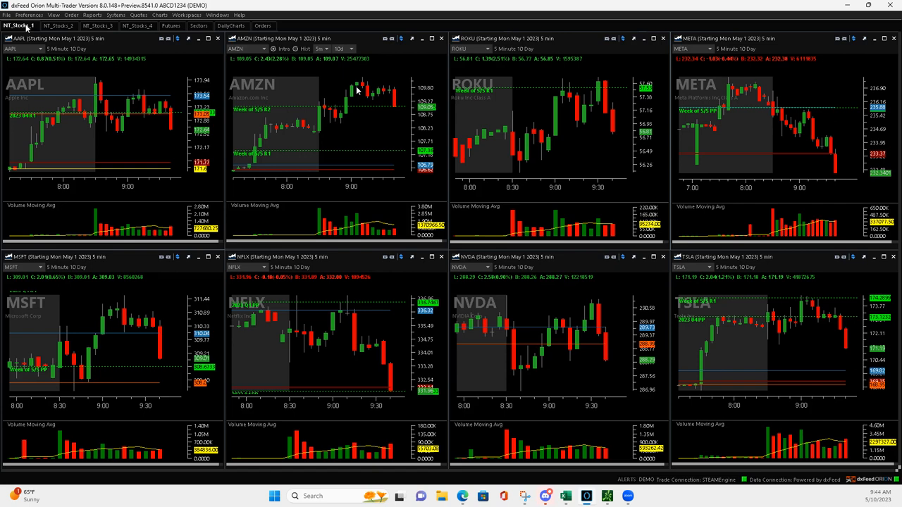
{"action": "mouse_move", "coordinate": [375, 152]}
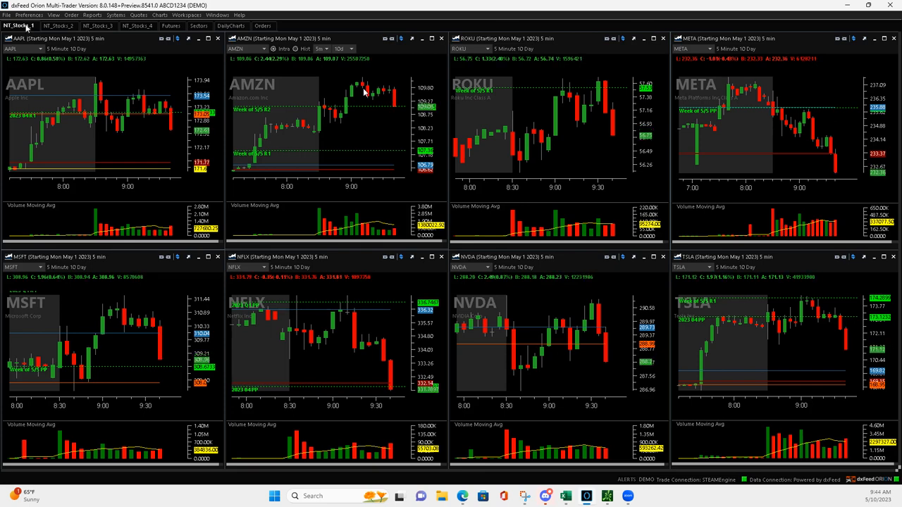
{"action": "mouse_move", "coordinate": [522, 172]}
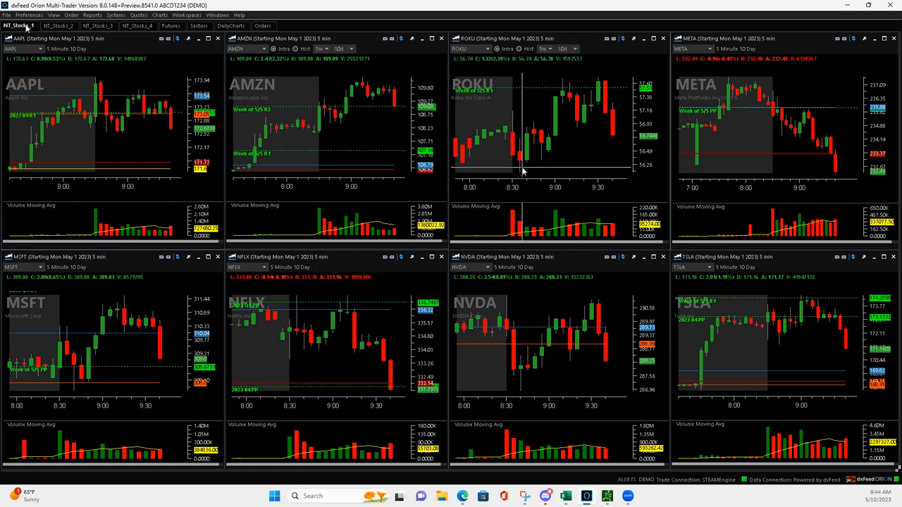
{"action": "mouse_move", "coordinate": [560, 188]}
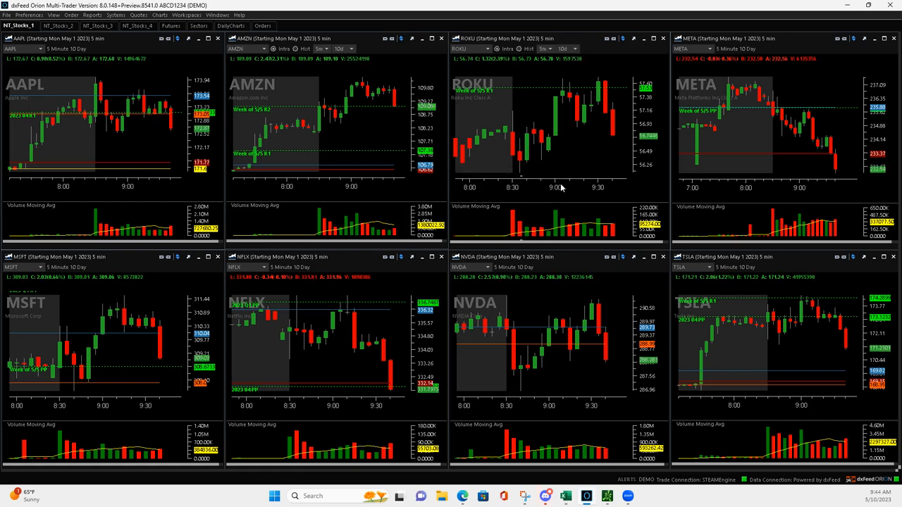
{"action": "mouse_move", "coordinate": [563, 96]}
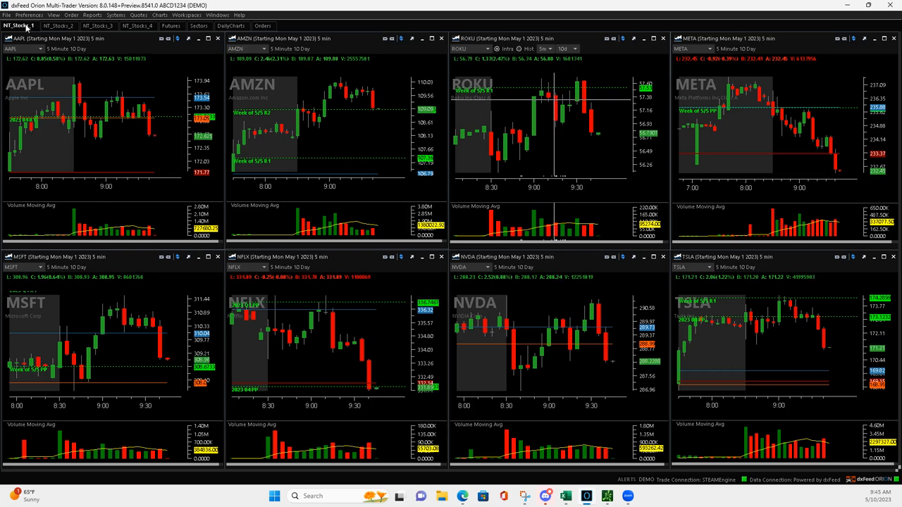
{"action": "mouse_move", "coordinate": [553, 96]}
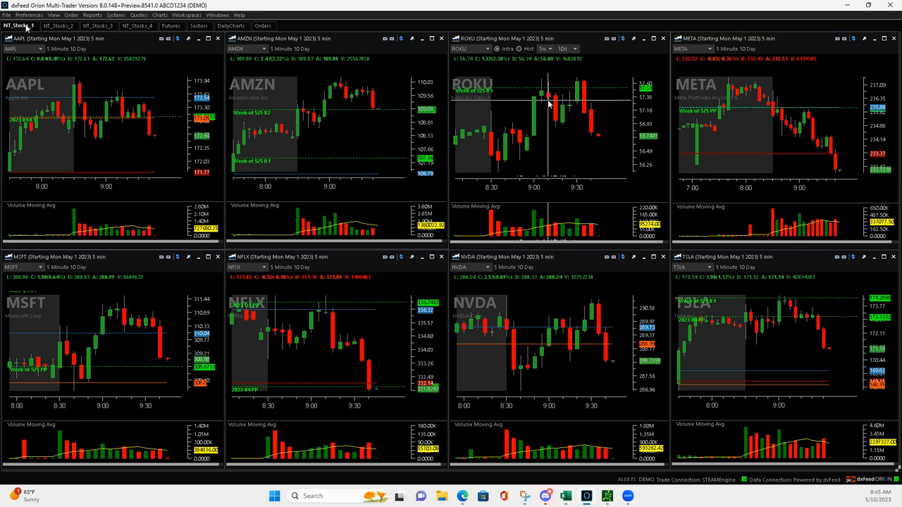
{"action": "mouse_move", "coordinate": [561, 129]}
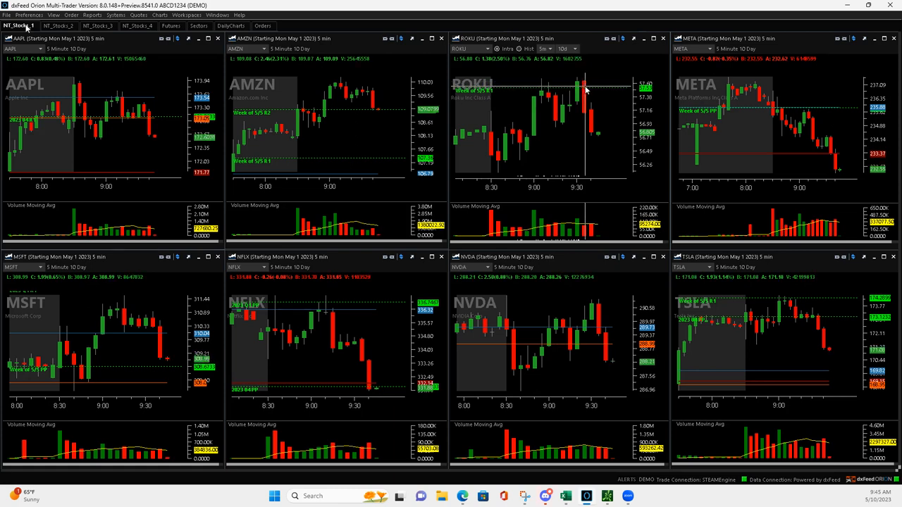
{"action": "mouse_move", "coordinate": [589, 96]}
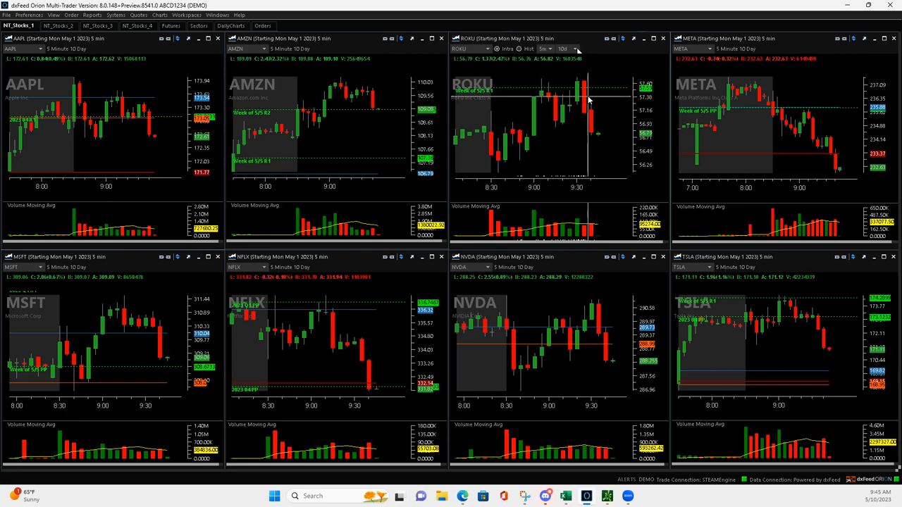
{"action": "mouse_move", "coordinate": [572, 124]}
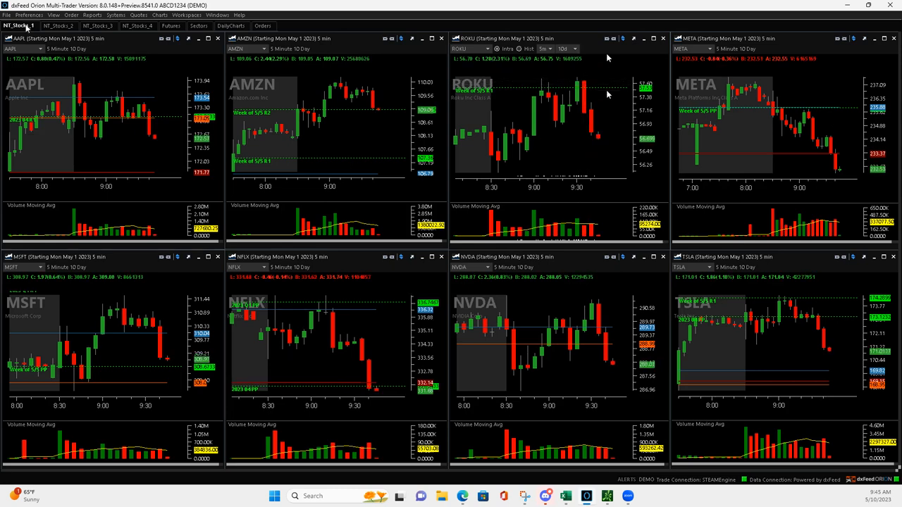
{"action": "mouse_move", "coordinate": [603, 224]}
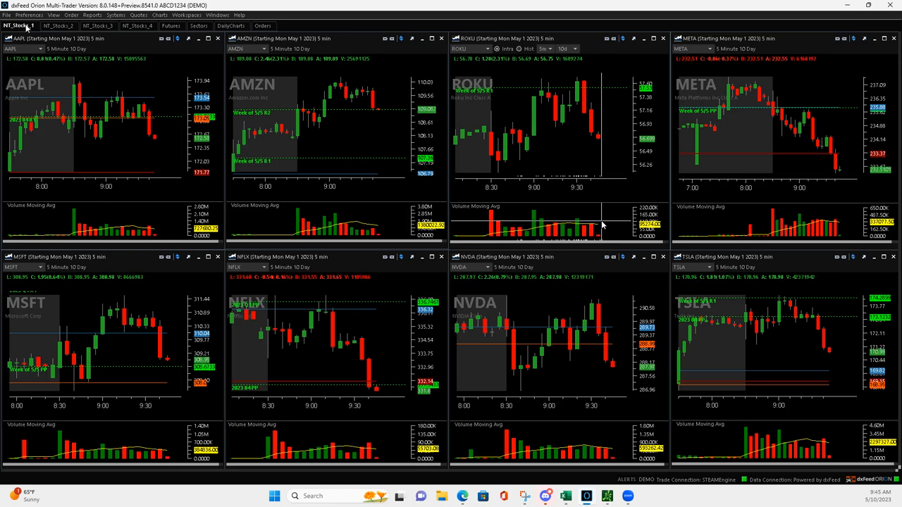